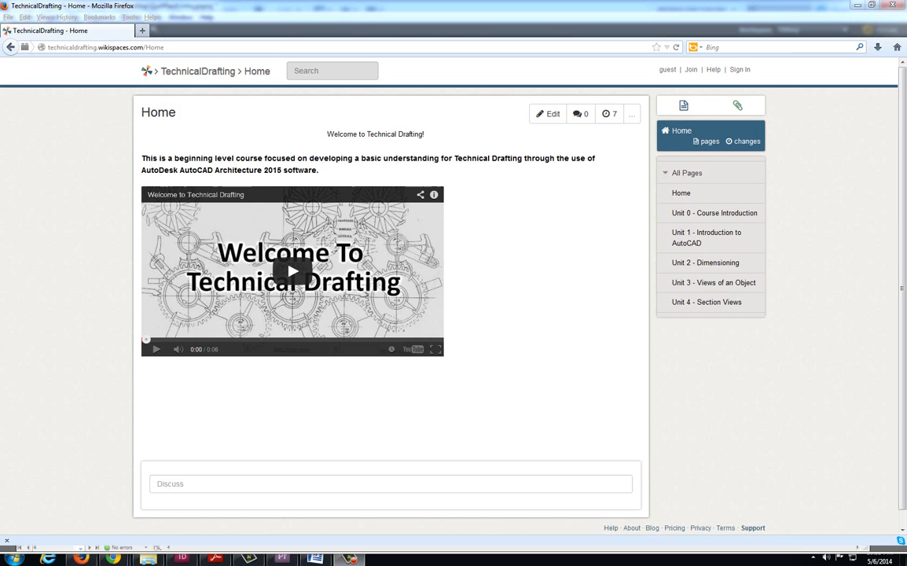
{"action": "mouse_move", "coordinate": [564, 192]}
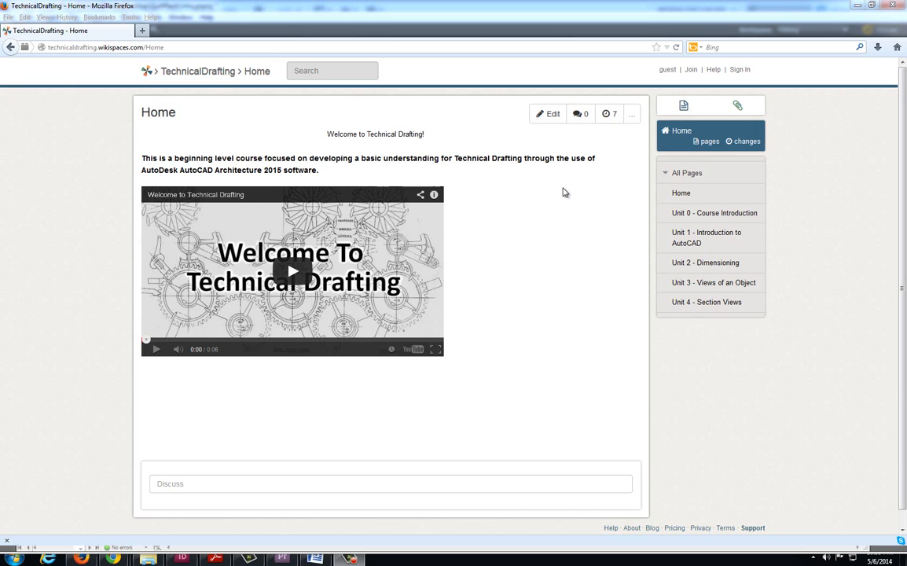
{"action": "mouse_move", "coordinate": [540, 299]}
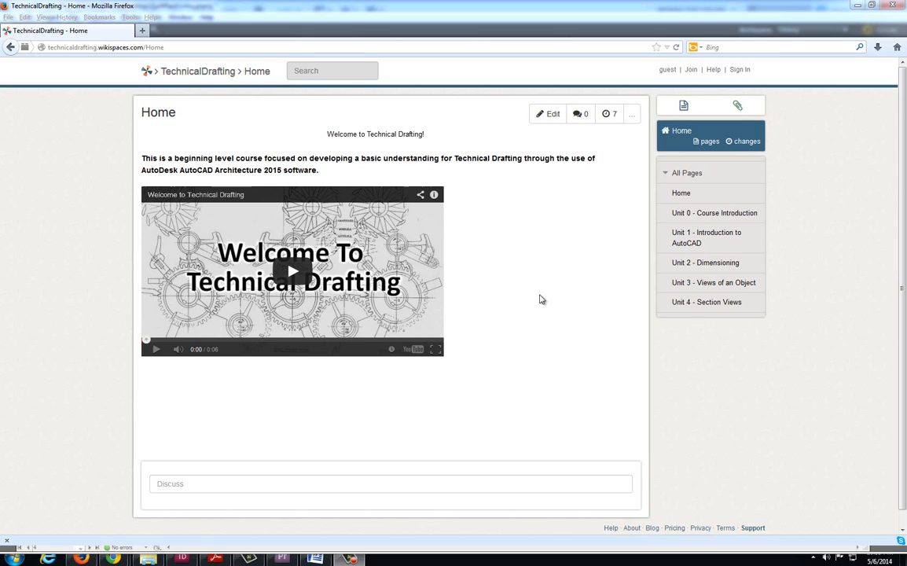
{"action": "mouse_move", "coordinate": [523, 296]}
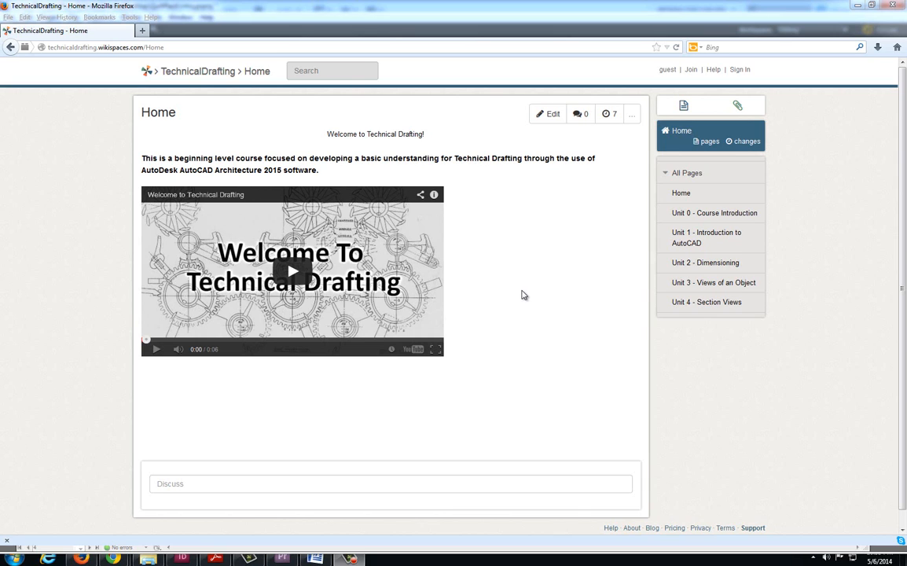
{"action": "mouse_move", "coordinate": [524, 290]}
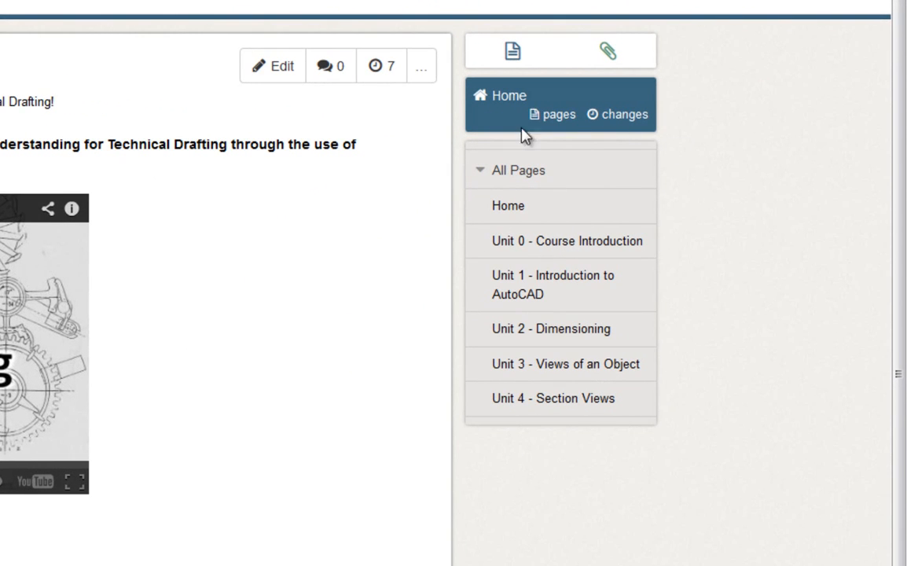
{"action": "mouse_move", "coordinate": [600, 455]}
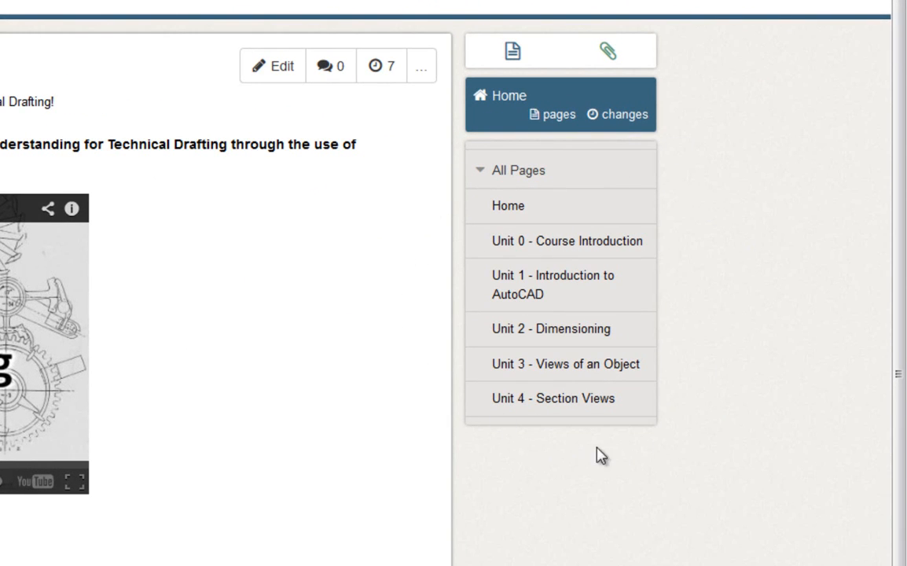
{"action": "mouse_move", "coordinate": [419, 372]}
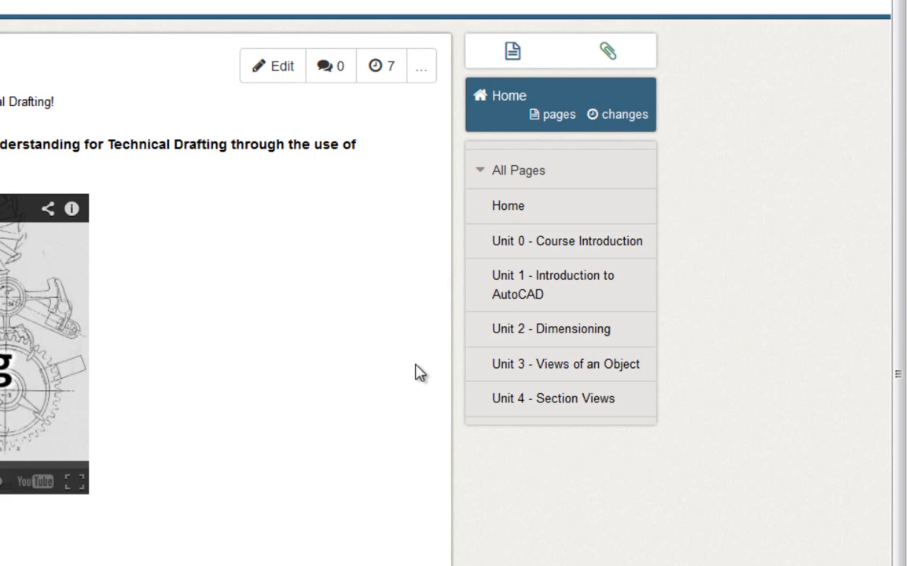
{"action": "mouse_move", "coordinate": [528, 211]}
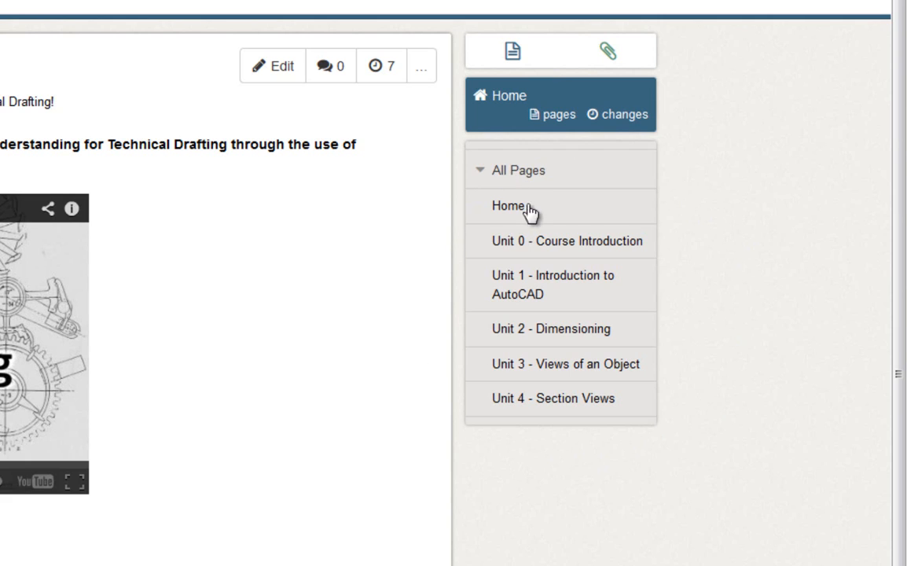
{"action": "mouse_move", "coordinate": [401, 379]}
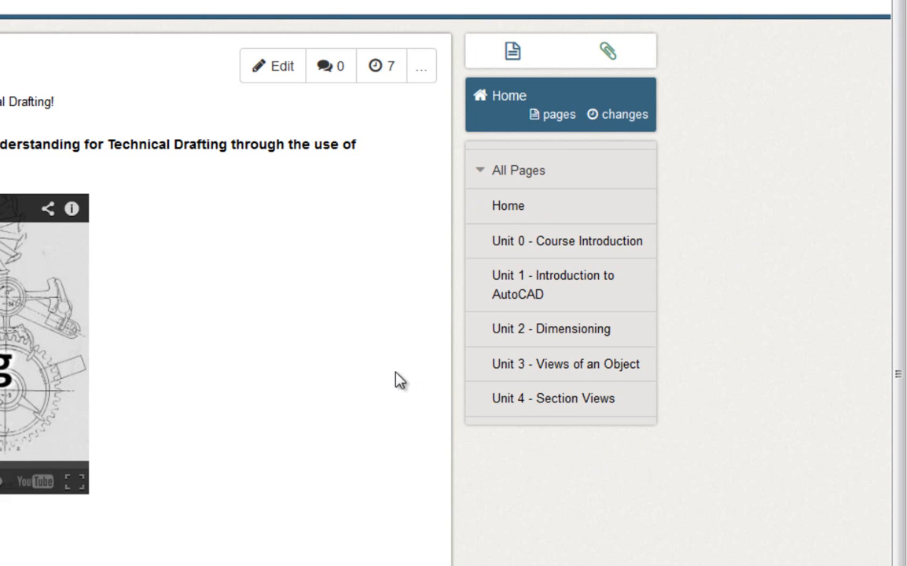
{"action": "mouse_move", "coordinate": [506, 302]}
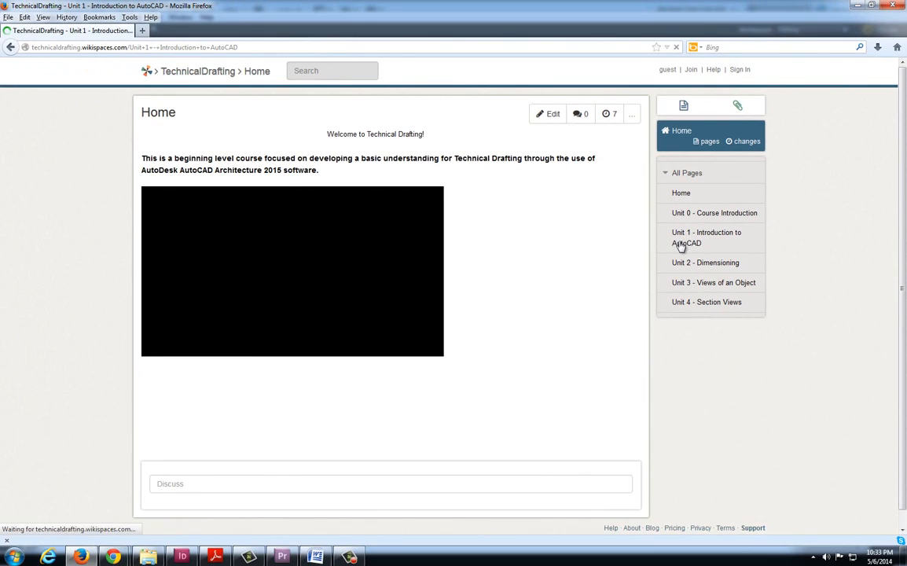
Step: Open the Unit 1 - Introduction to AutoCAD page and read its Purpose, Directions and Activities
{"action": "left_click", "coordinate": [705, 238]}
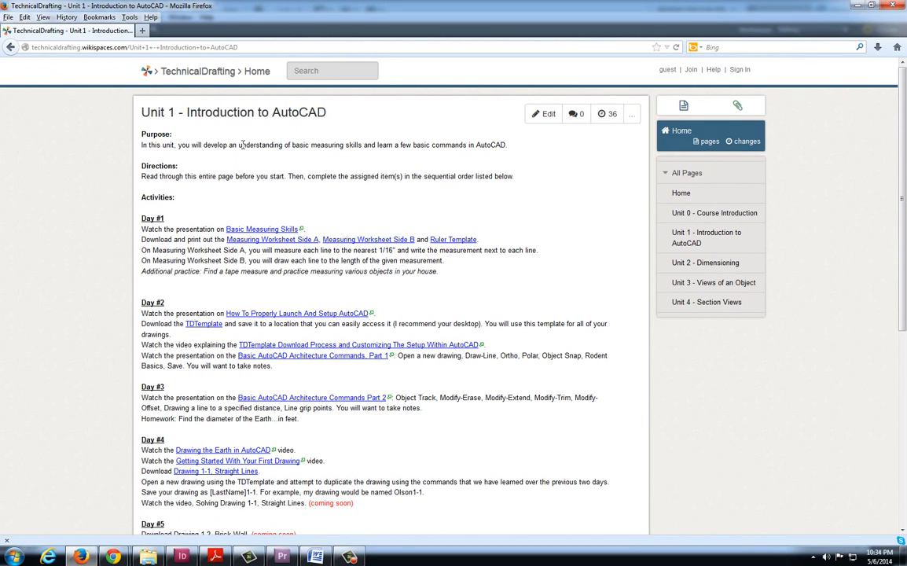
{"action": "mouse_move", "coordinate": [298, 144]}
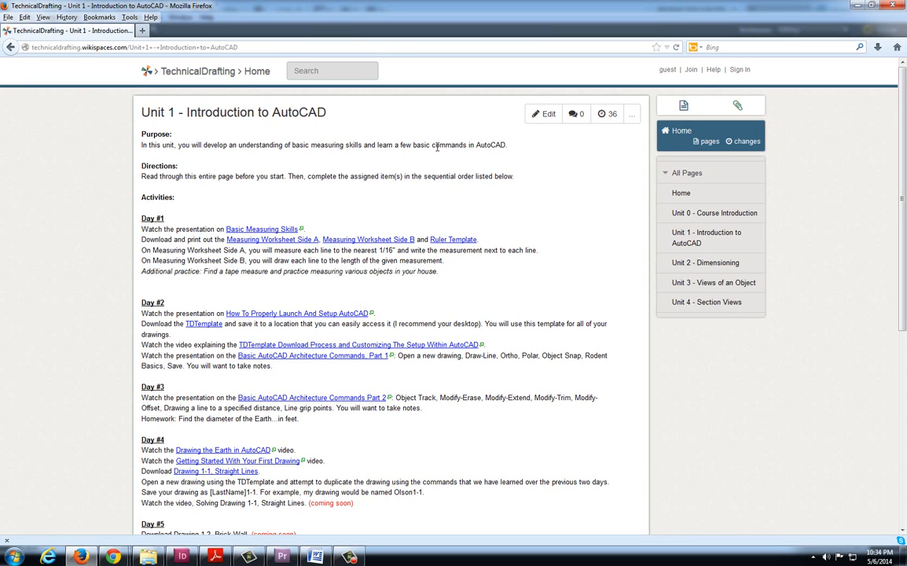
{"action": "mouse_move", "coordinate": [251, 176]}
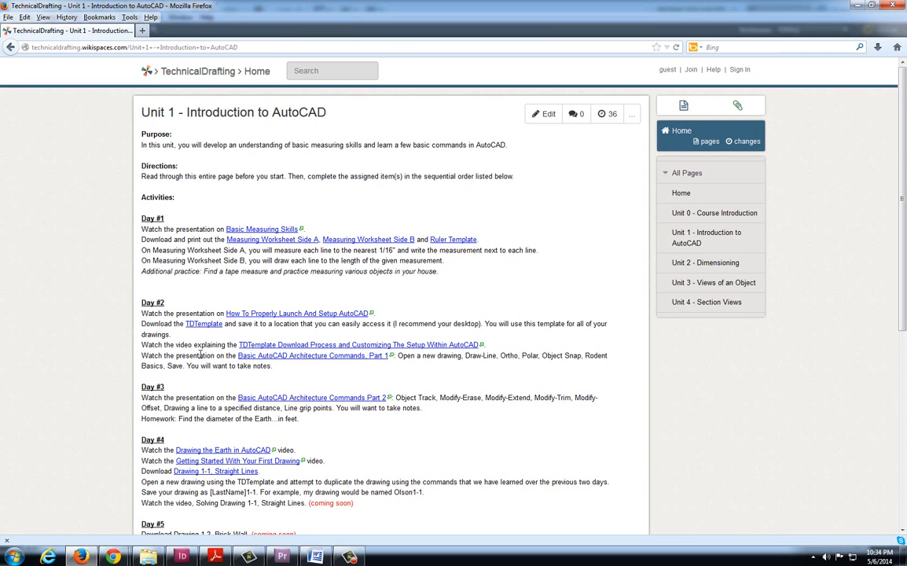
{"action": "mouse_move", "coordinate": [171, 281]}
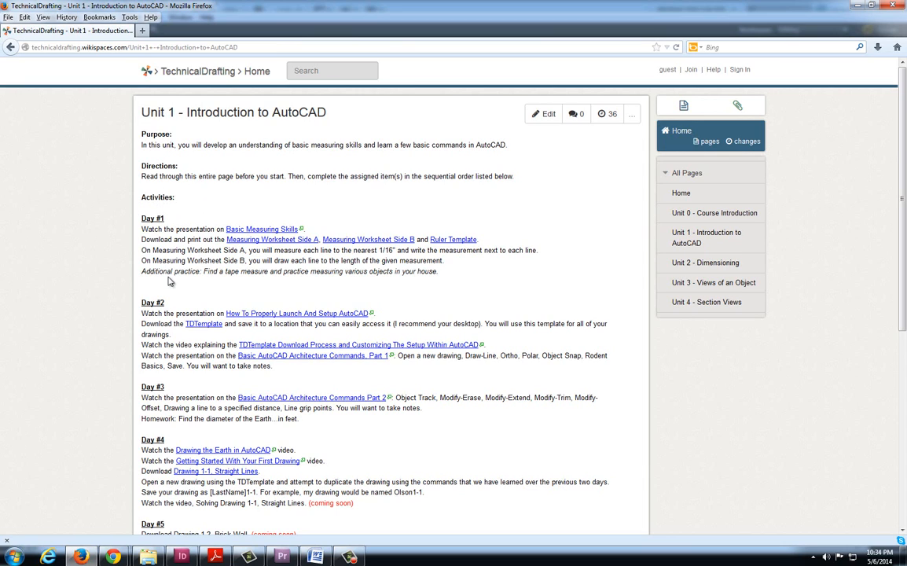
{"action": "mouse_move", "coordinate": [96, 270]}
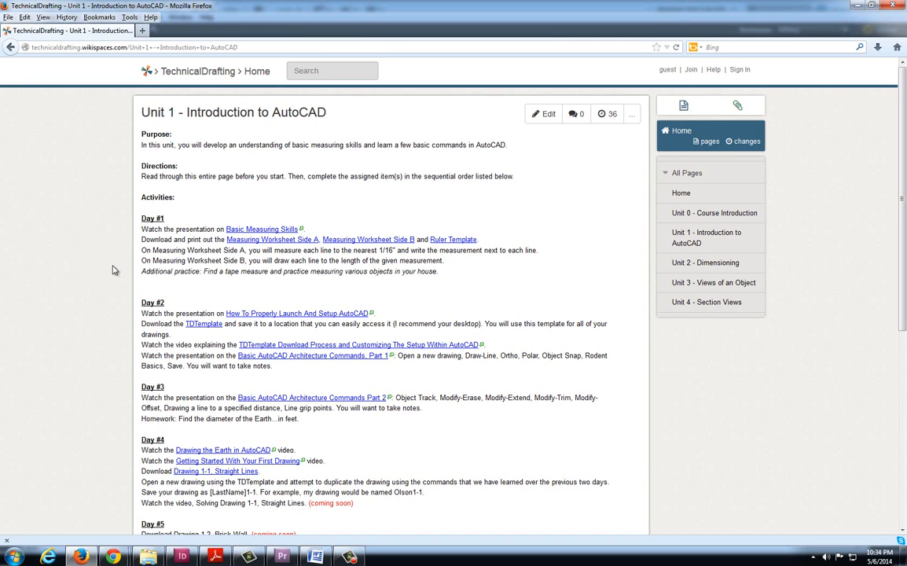
{"action": "mouse_move", "coordinate": [122, 242]}
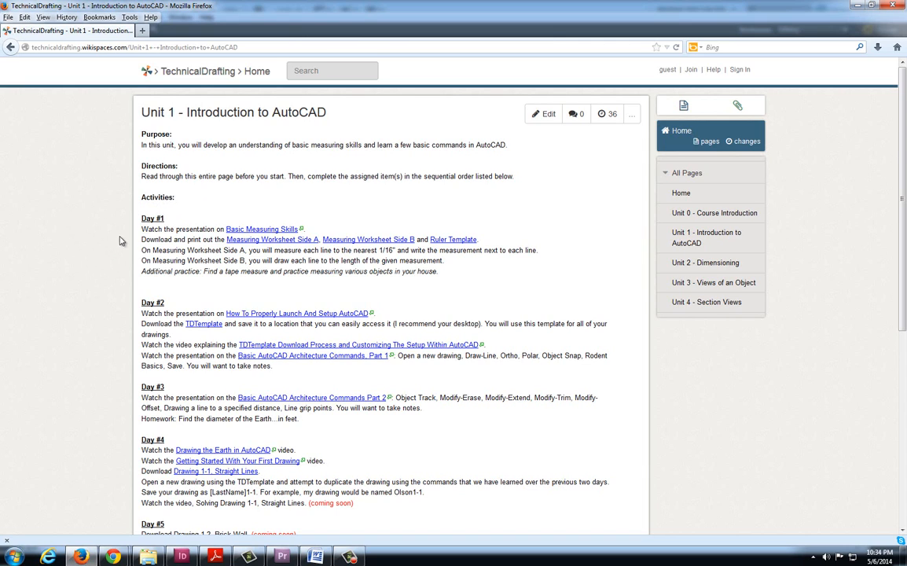
{"action": "mouse_move", "coordinate": [116, 264]}
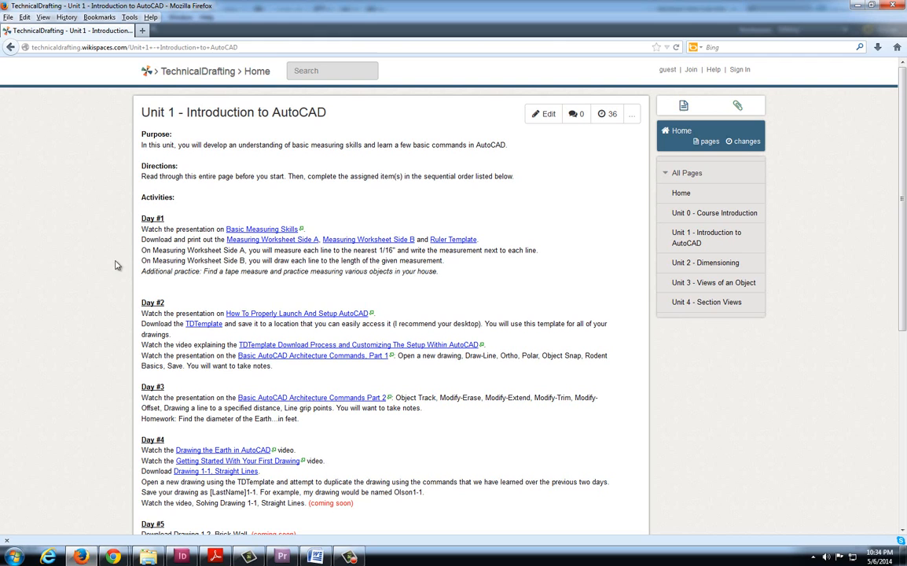
{"action": "mouse_move", "coordinate": [133, 261]}
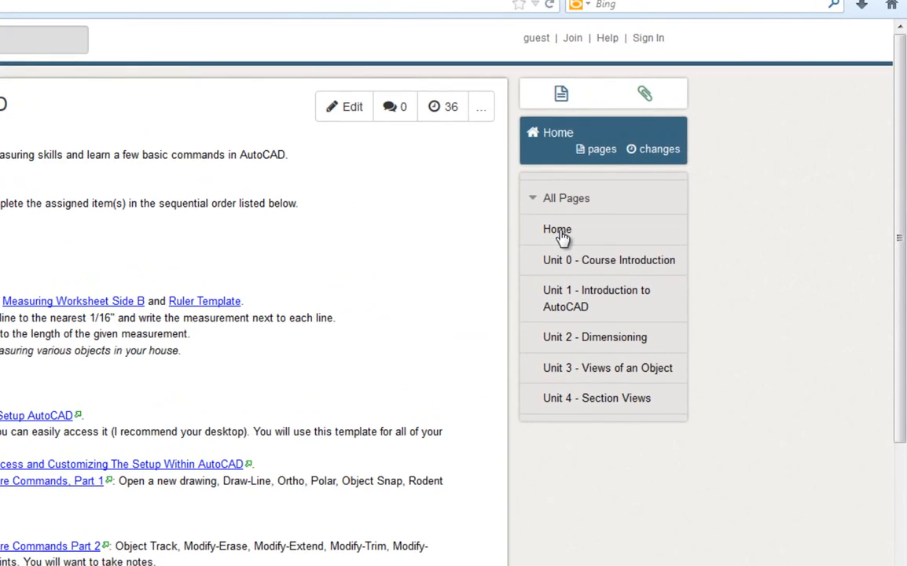
Step: Return to the TechnicalDrafting home page with its Welcome video via the sidebar Home link
{"action": "left_click", "coordinate": [556, 230]}
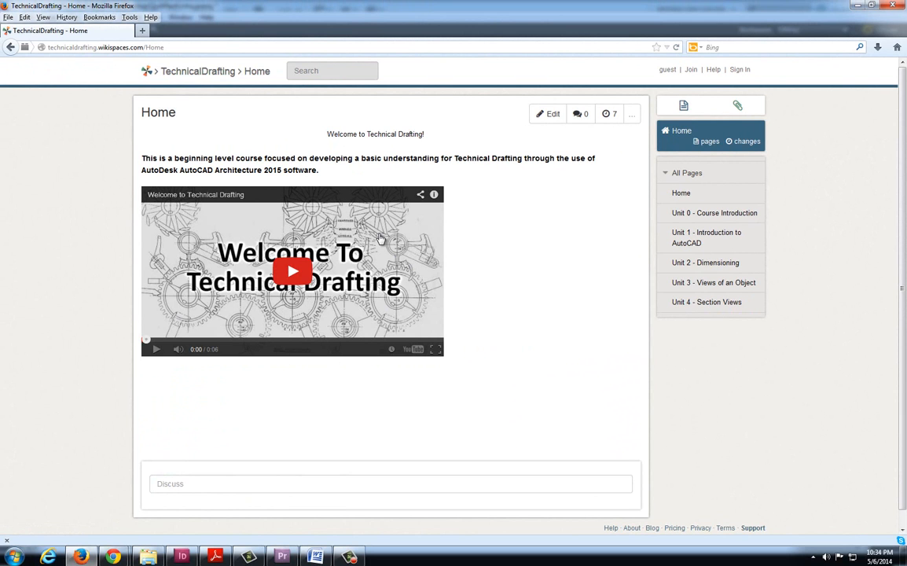
{"action": "mouse_move", "coordinate": [377, 242]}
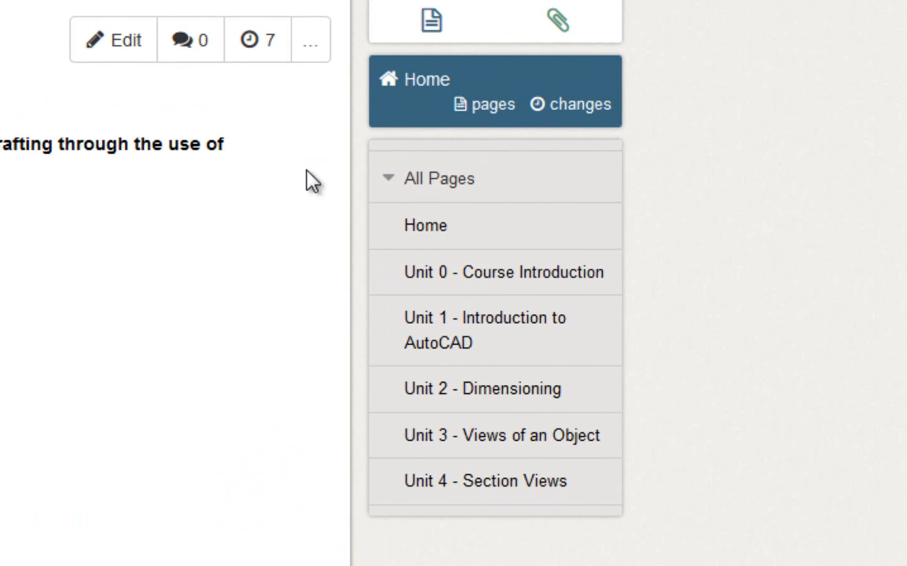
{"action": "mouse_move", "coordinate": [486, 280]}
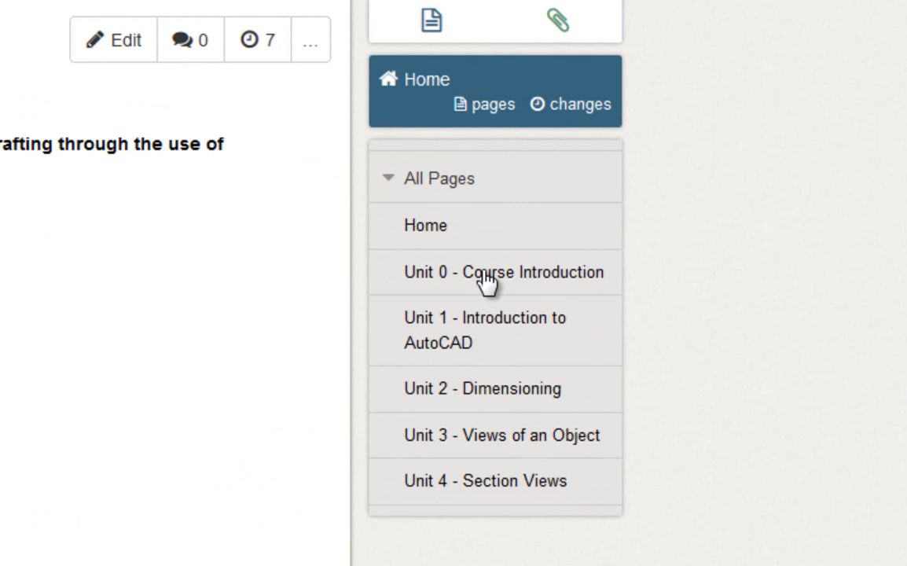
{"action": "mouse_move", "coordinate": [574, 282]}
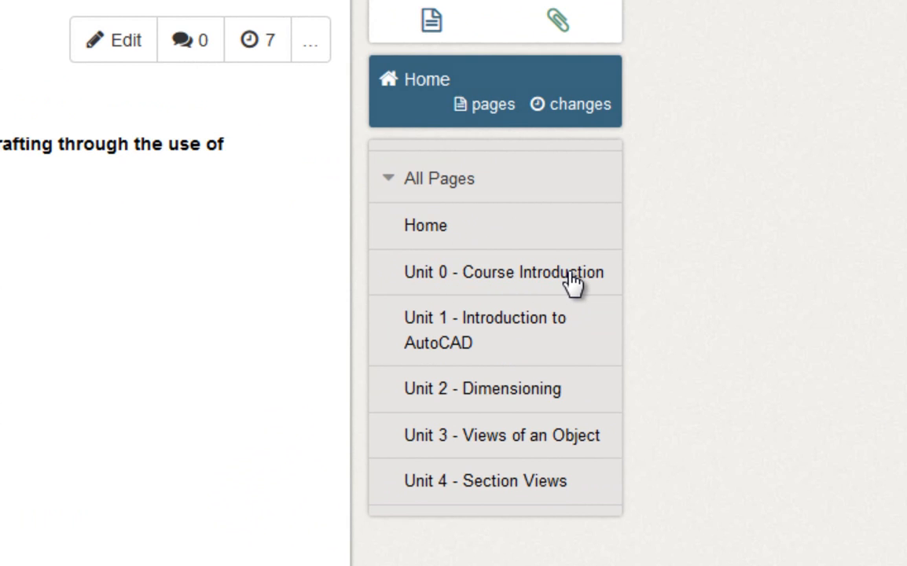